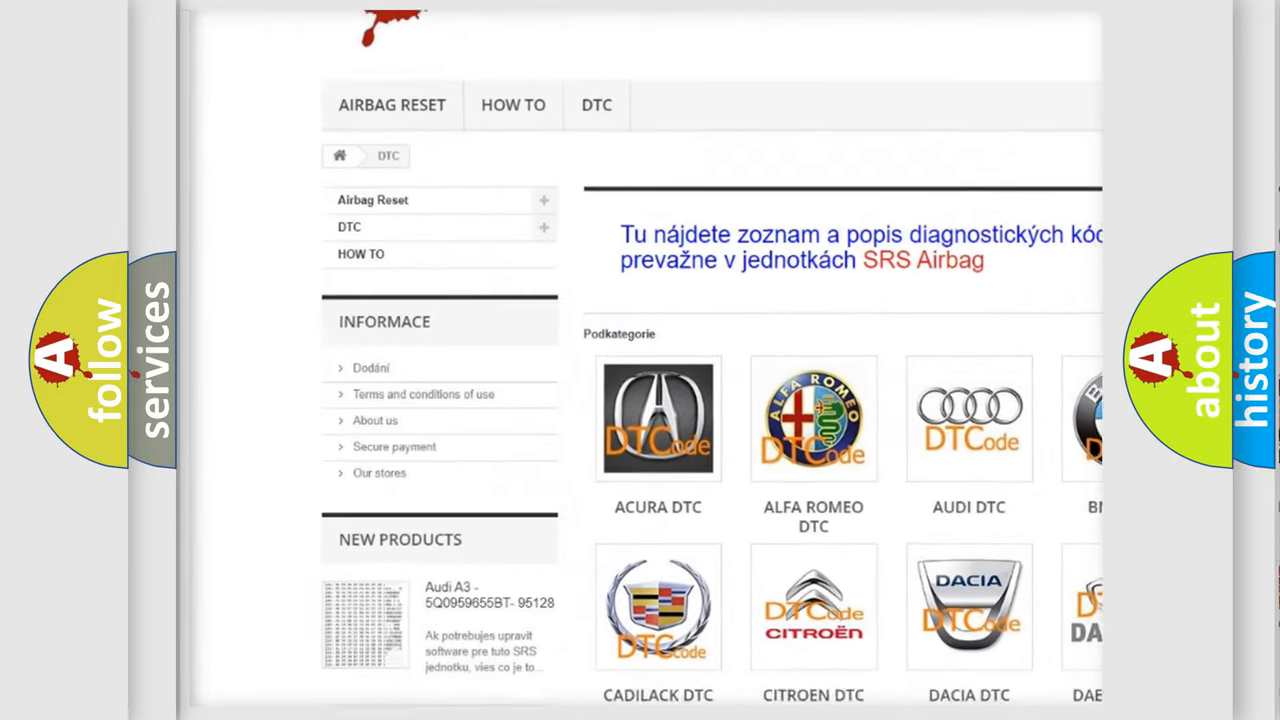
scroll("down", 3)
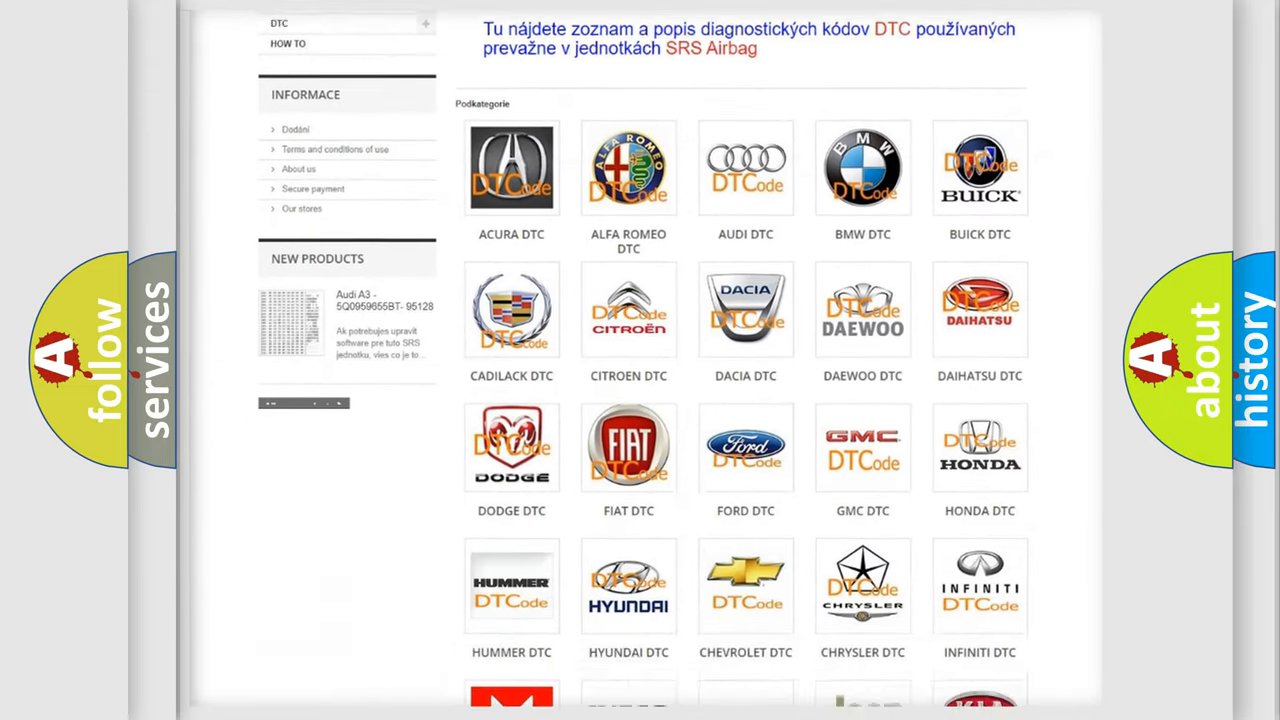
scroll("down", 3)
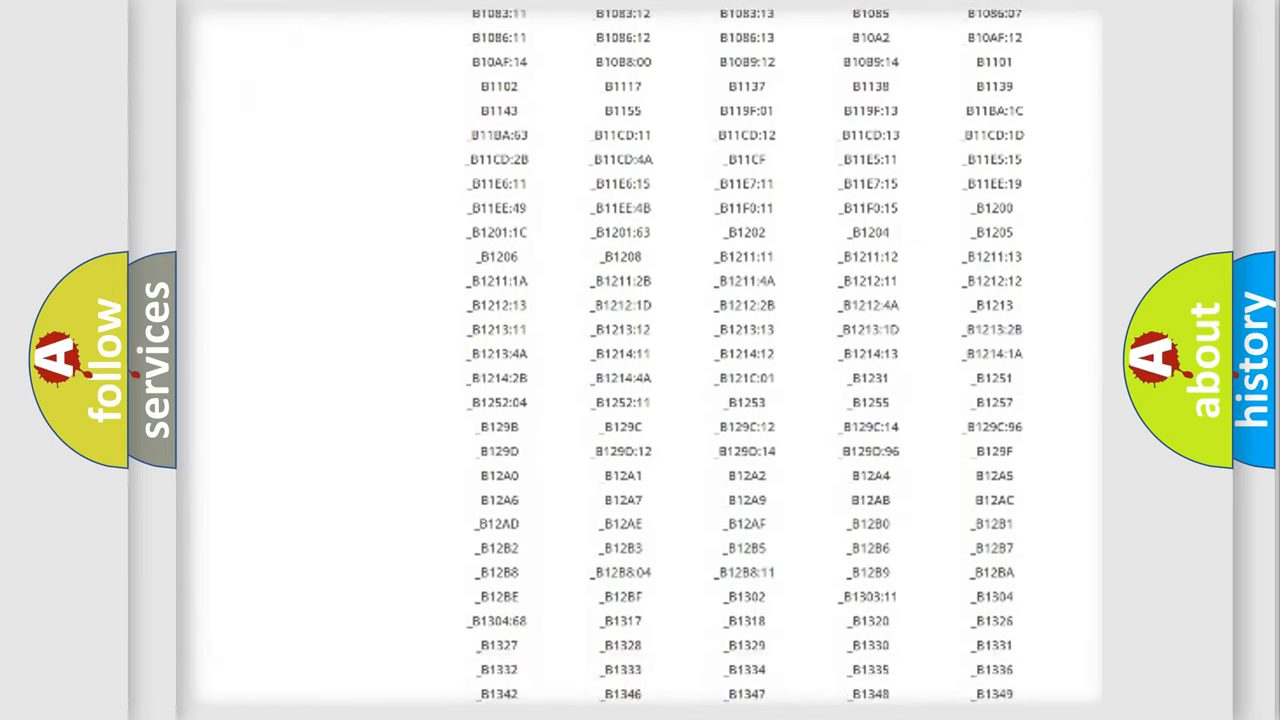
scroll("down", 3)
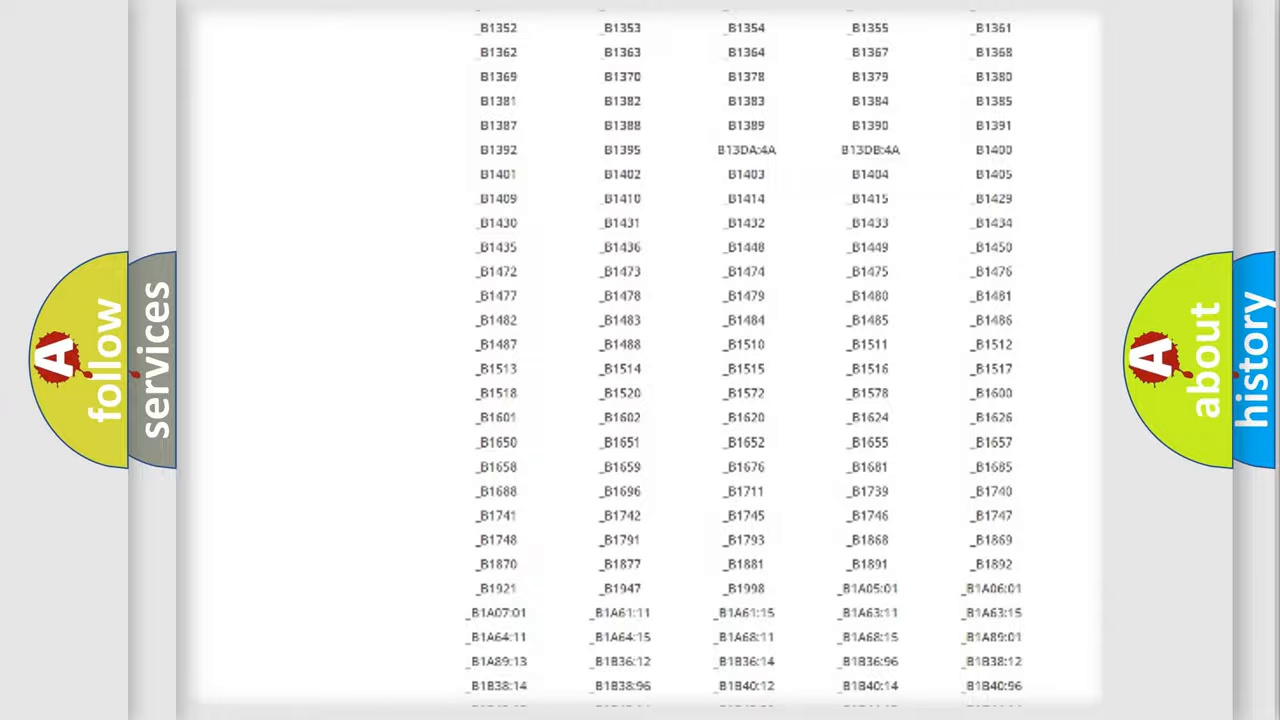